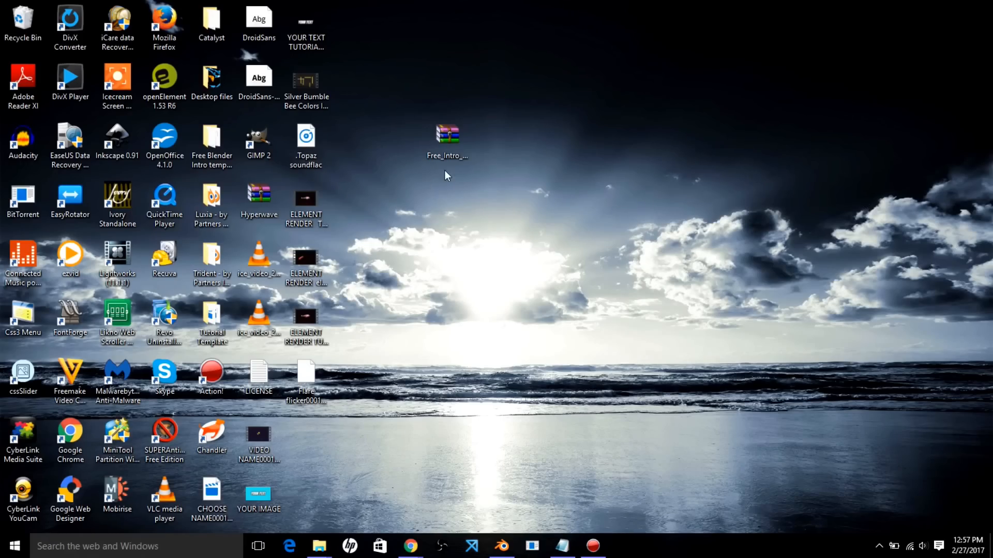
Step: Extract the Free_Intro_Template_Rift archive onto the desktop via 7-Zip Extract Here
click(447, 136)
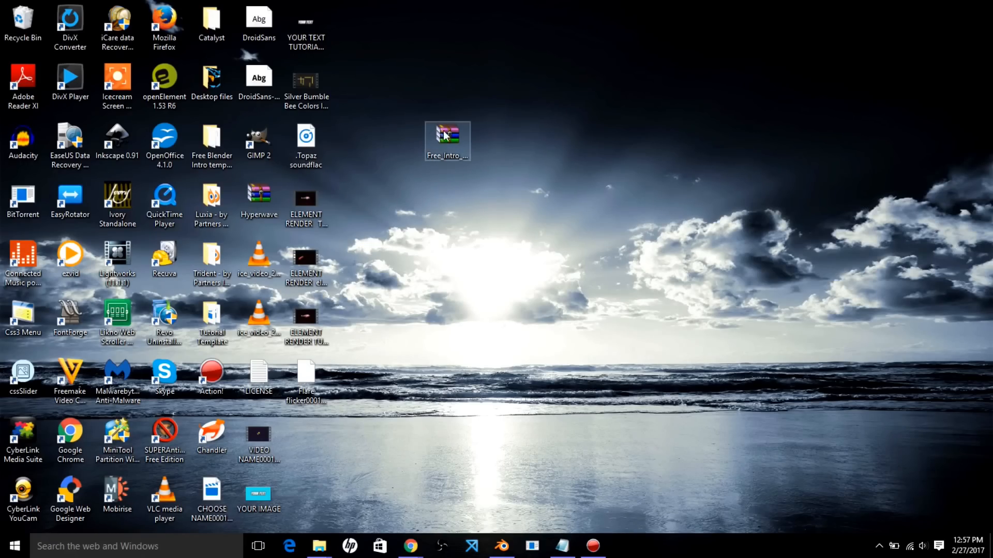
right_click(447, 134)
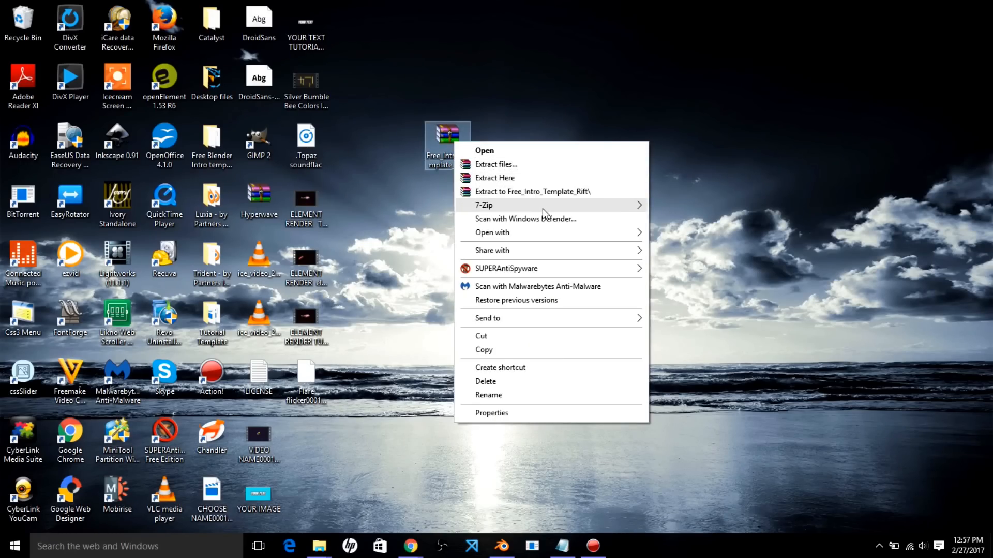
mouse_move(546, 205)
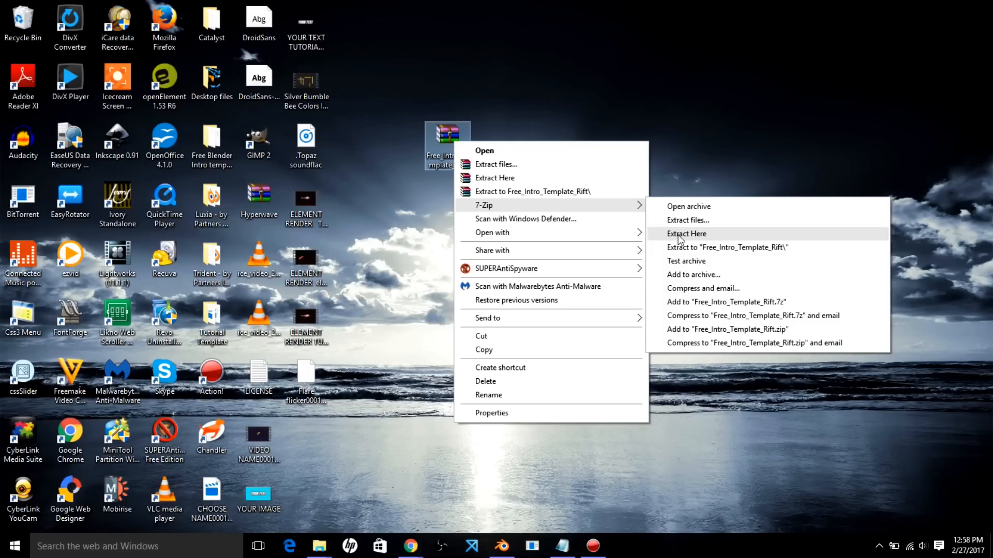
click(687, 234)
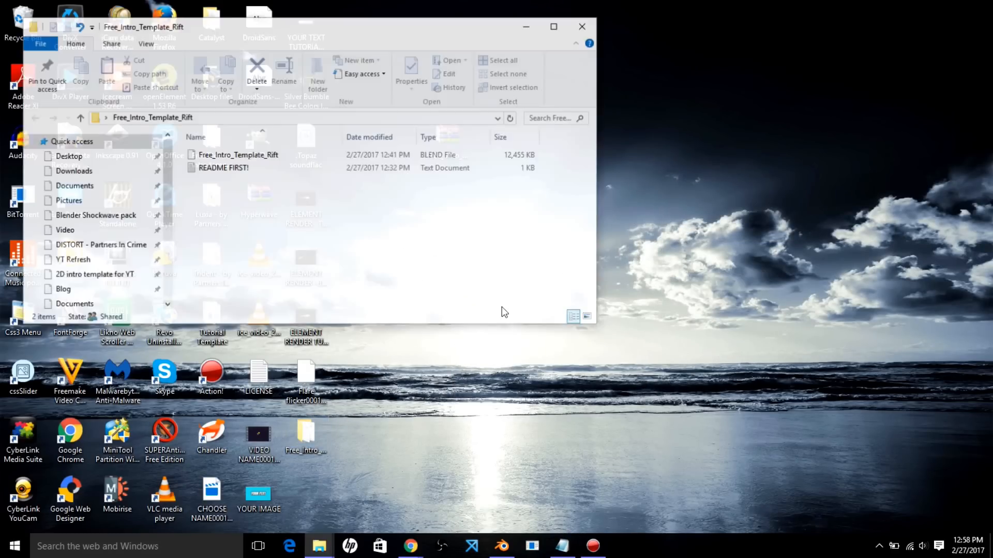
Step: Open Free_Intro_Template_Rift.blend from the extracted folder, choosing Blender in Open With
click(553, 27)
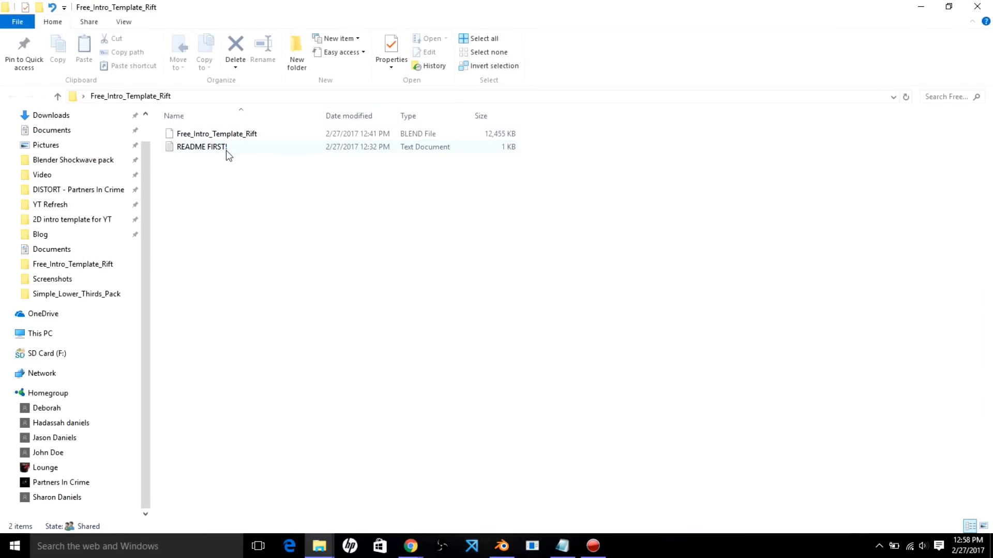
click(217, 133)
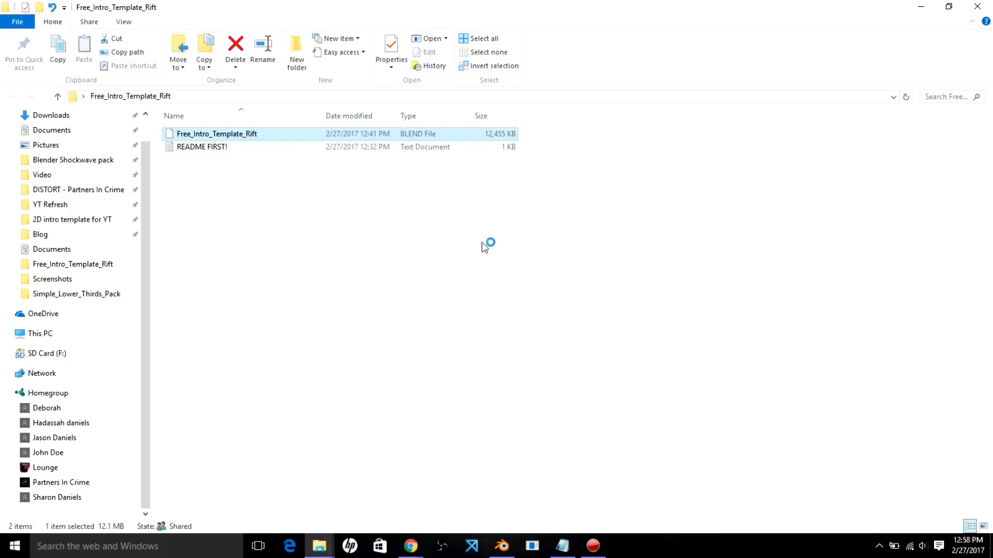
double_click(217, 134)
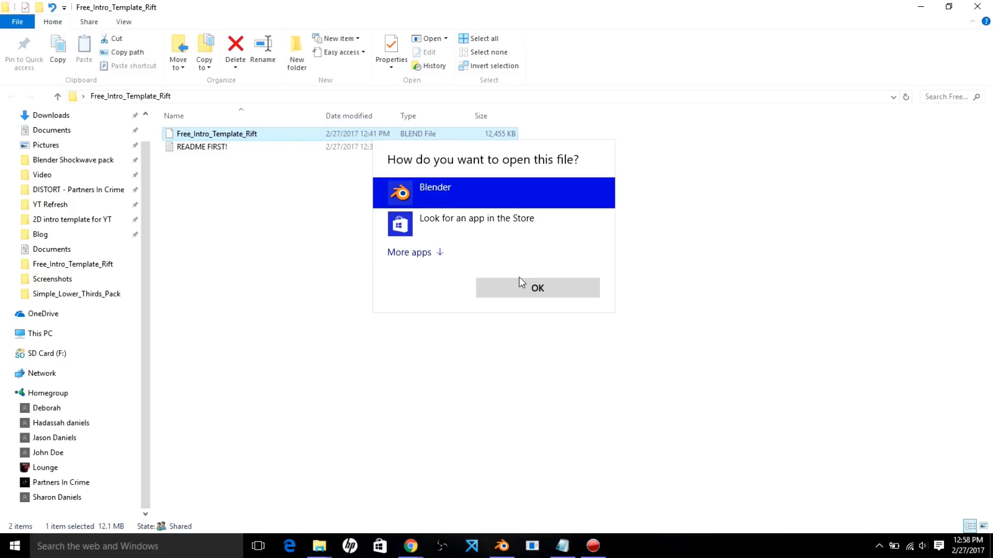
click(538, 288)
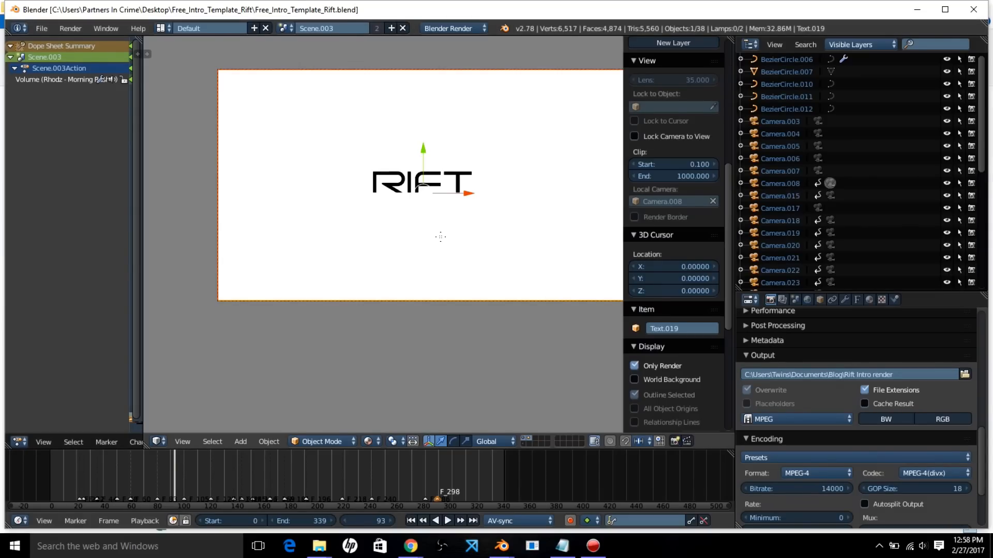
Step: Edit the RIFT title text object so it reads 'YOUR TEXT'
key(Tab)
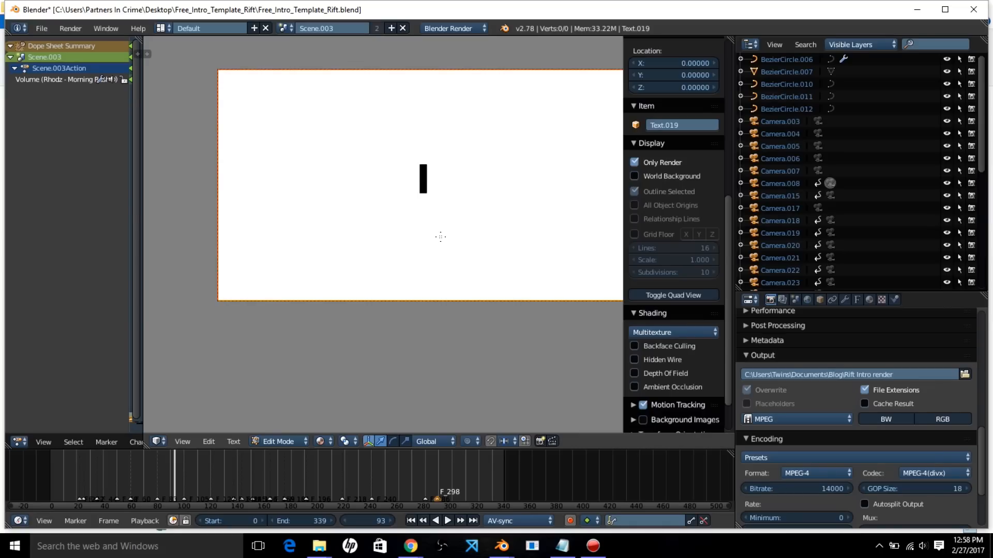
text(YOUR TEXT)
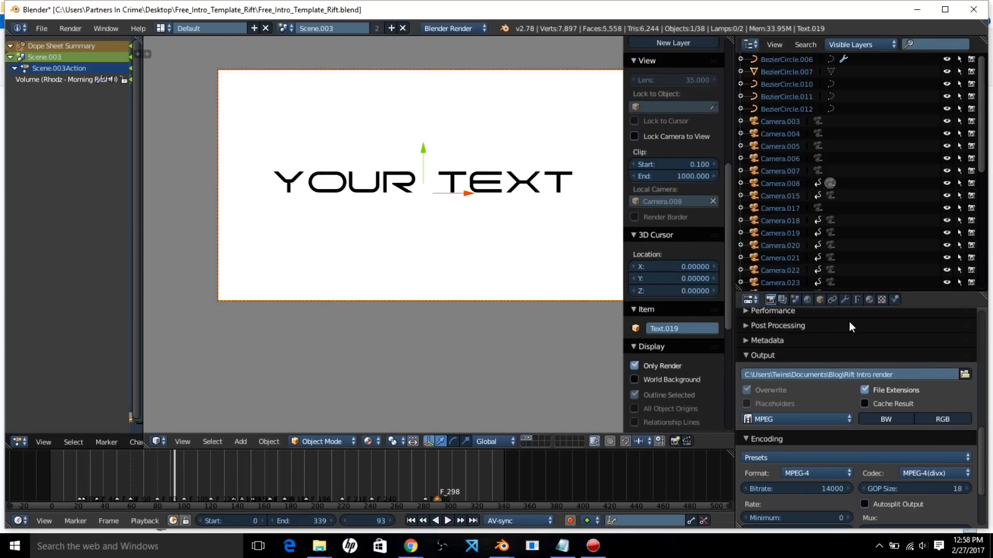
mouse_move(738, 346)
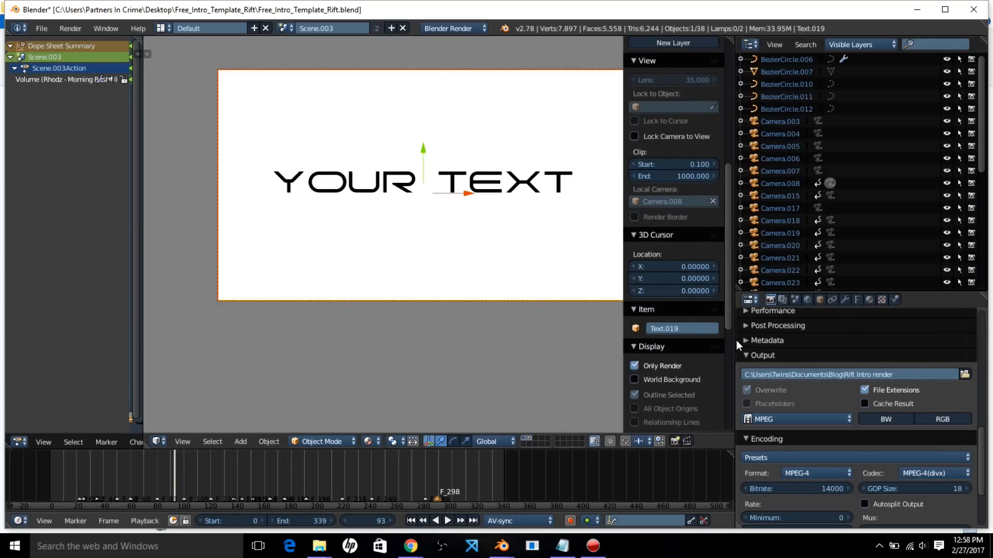
Step: Point the render output to a file named 'YOUR INTRO' in the Documents Blog folder
click(965, 375)
text(YOUR INTR)
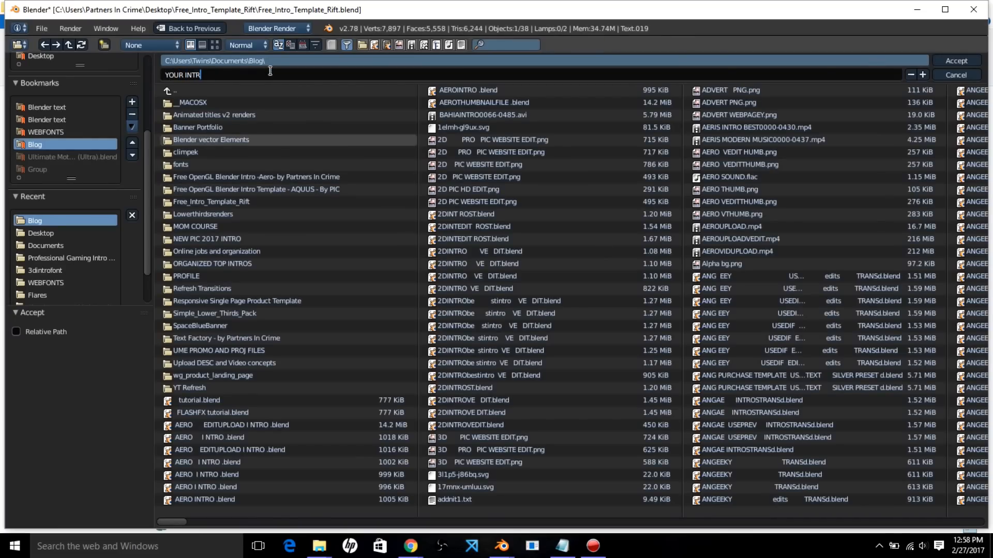
text(O)
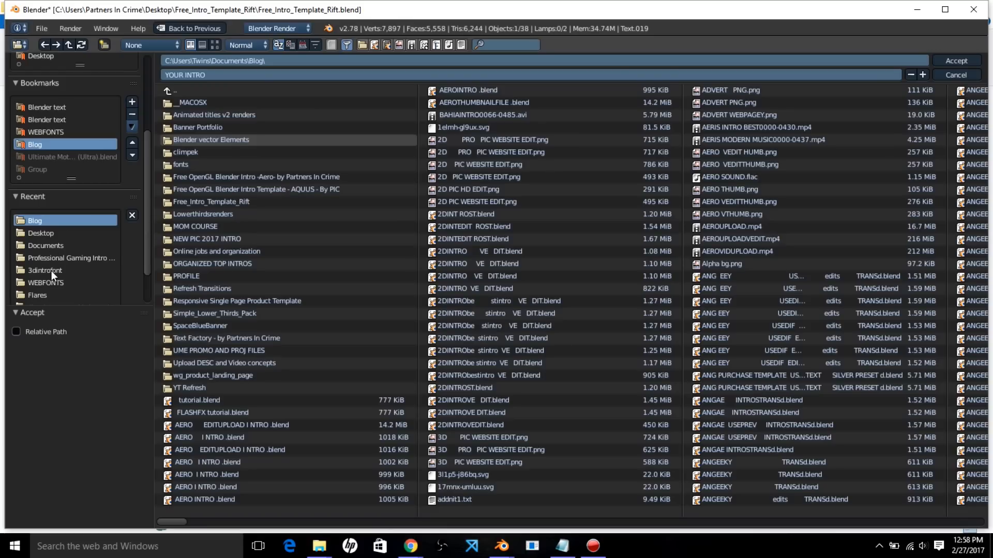
mouse_move(37, 296)
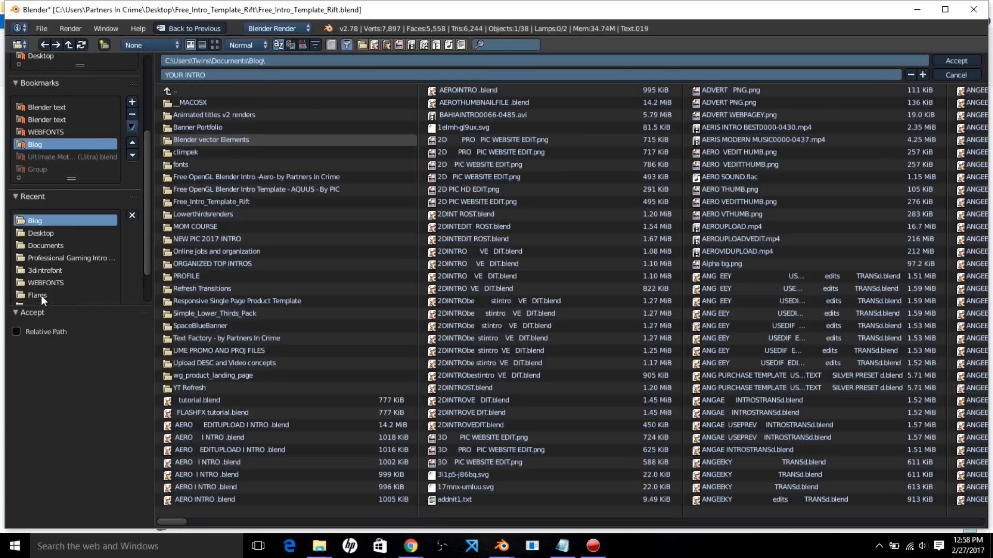
mouse_move(972, 76)
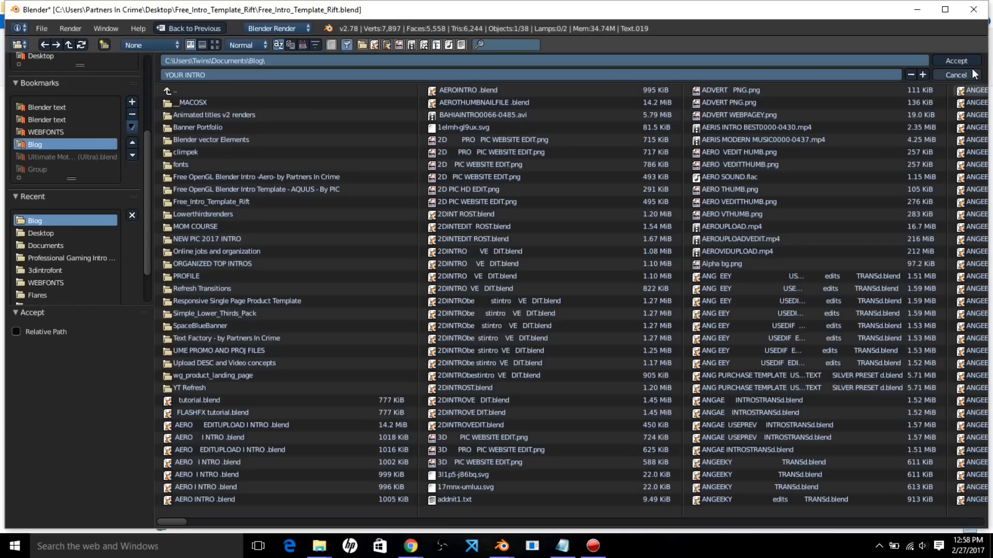
click(956, 74)
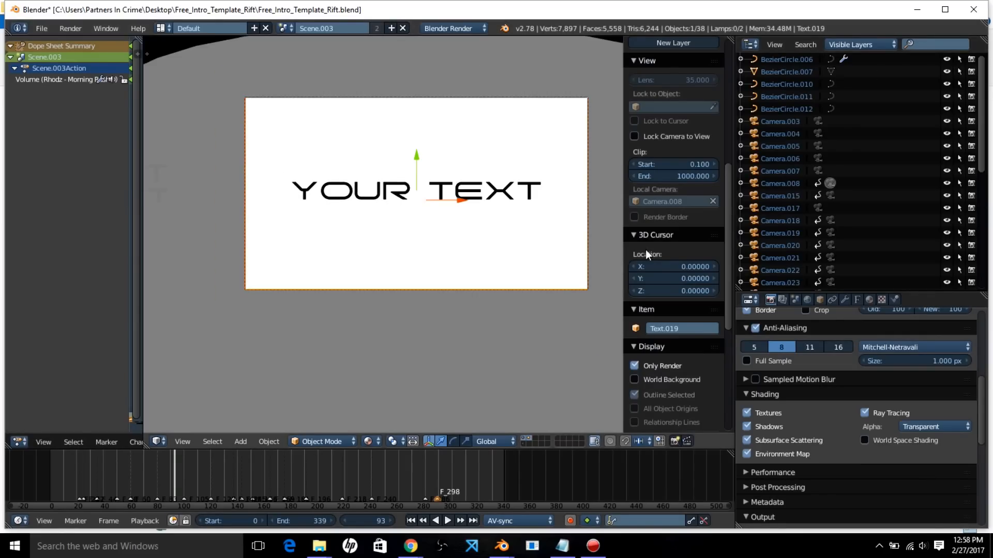
Step: Give the title a purple diffuse material color, trying blue, mauve and red shades first
click(869, 300)
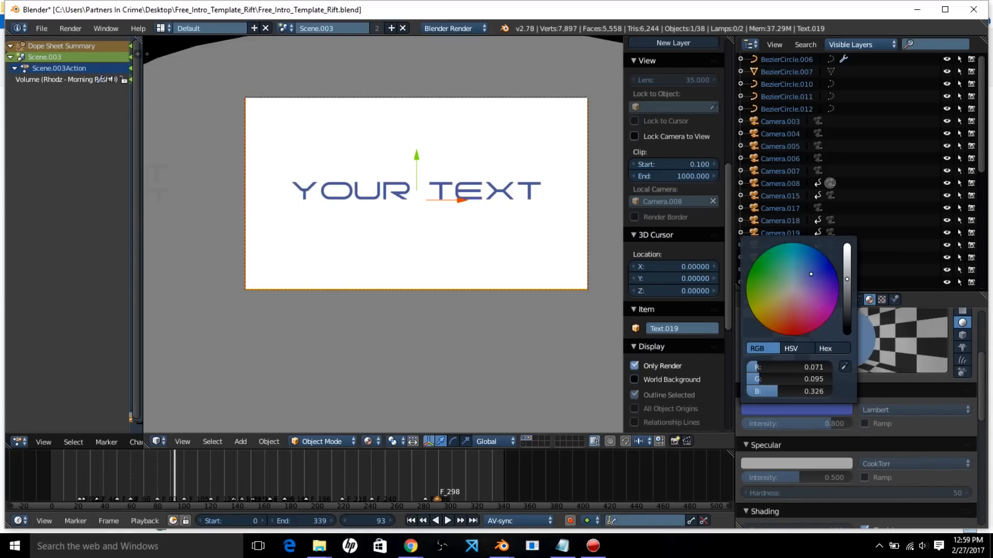
click(815, 255)
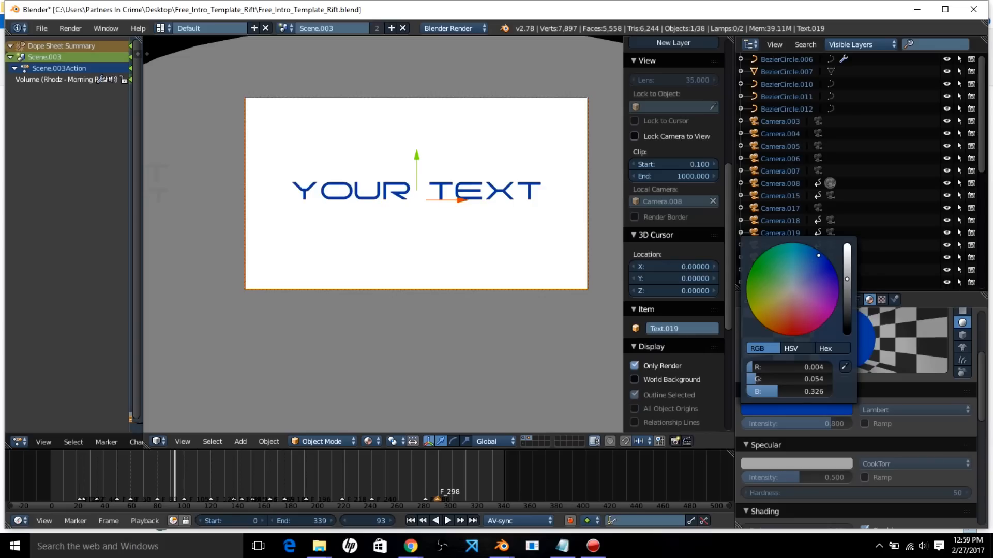
click(806, 300)
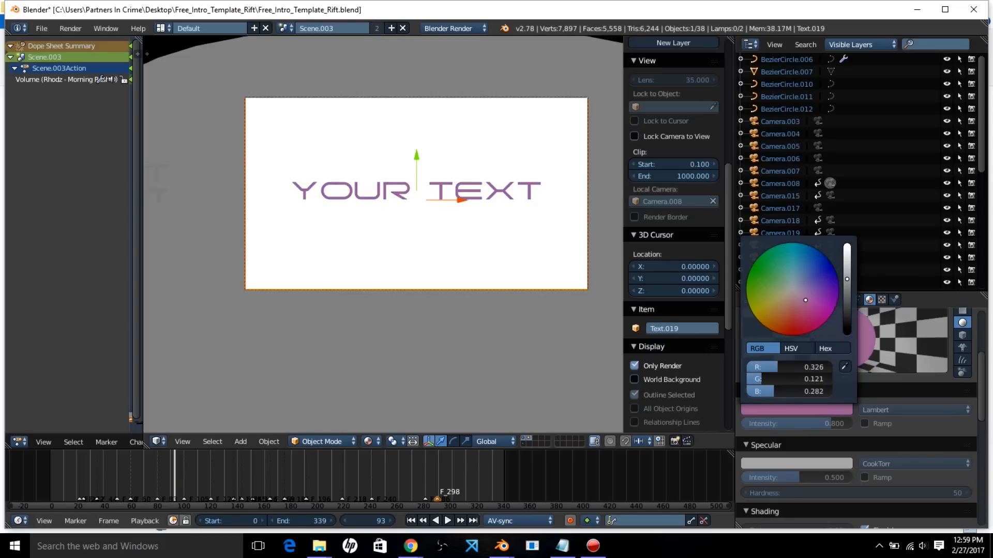
click(790, 325)
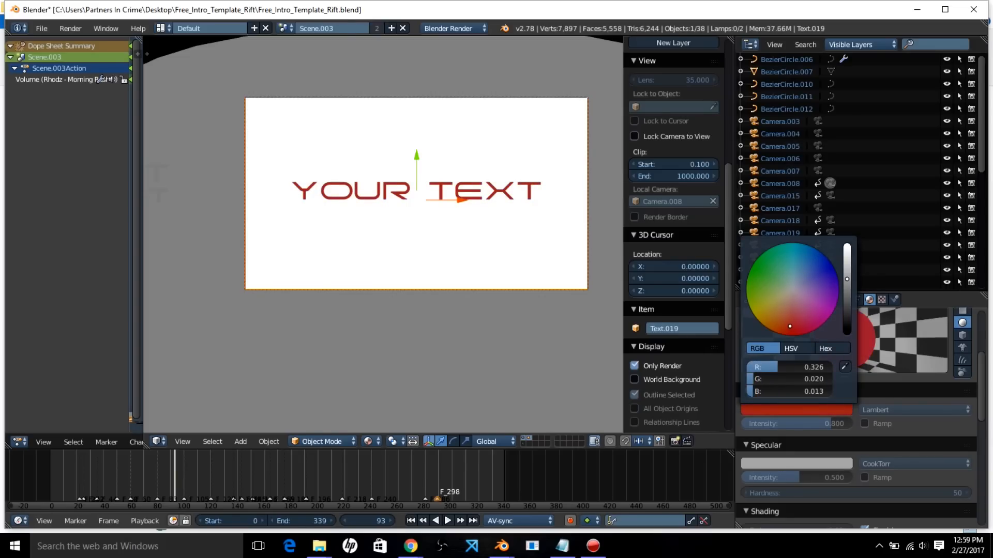
click(821, 282)
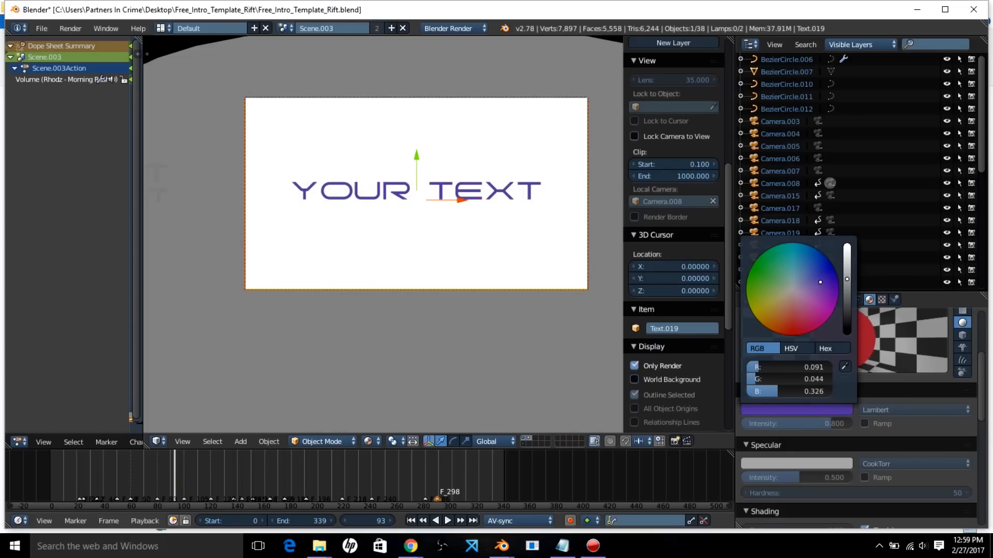
click(68, 28)
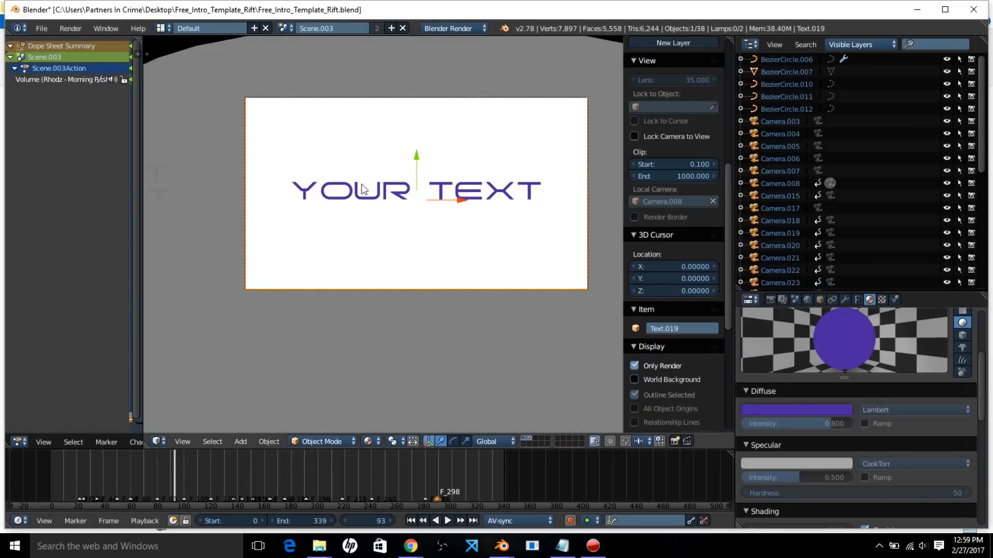
mouse_move(75, 26)
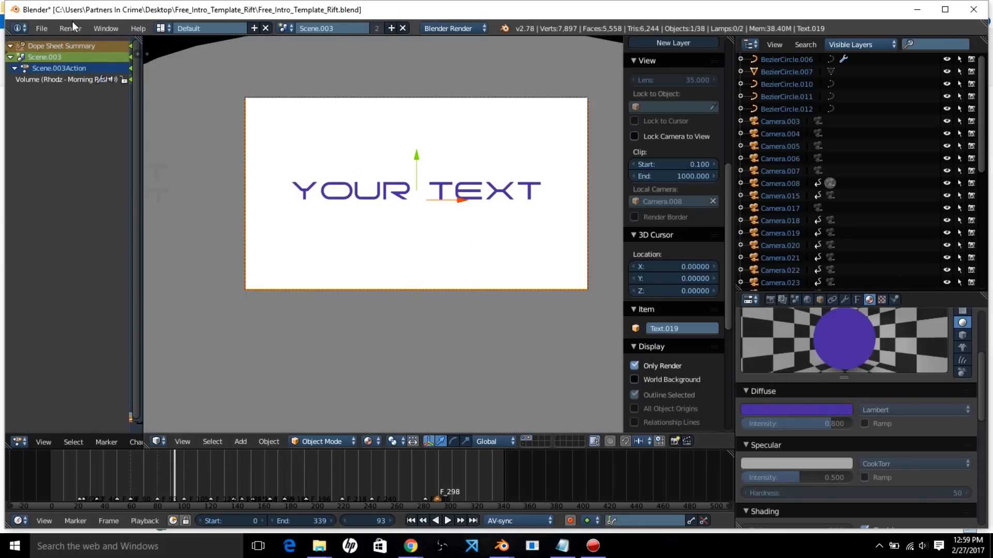
Step: Start Render Animation (Ctrl+F12) for the whole intro from the Render menu
click(70, 28)
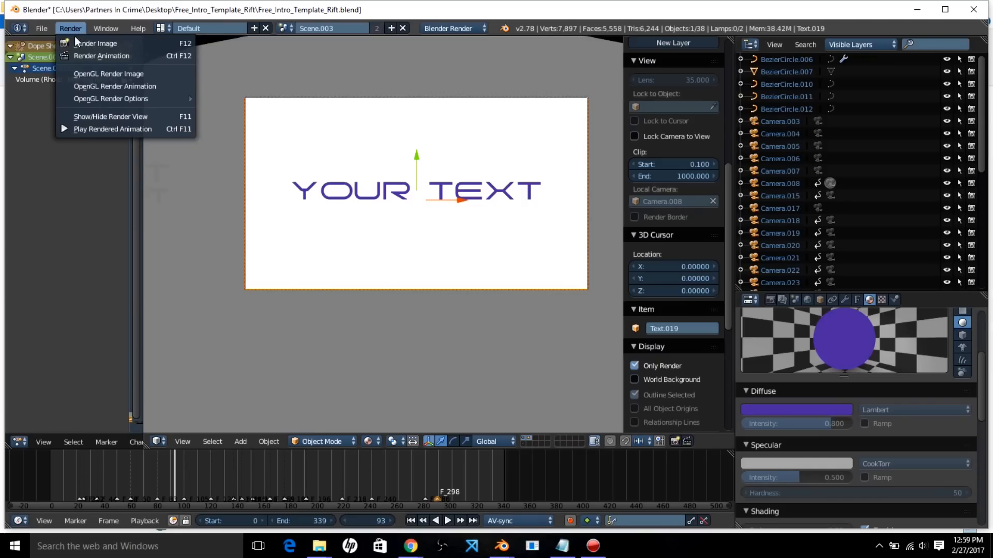
mouse_move(77, 61)
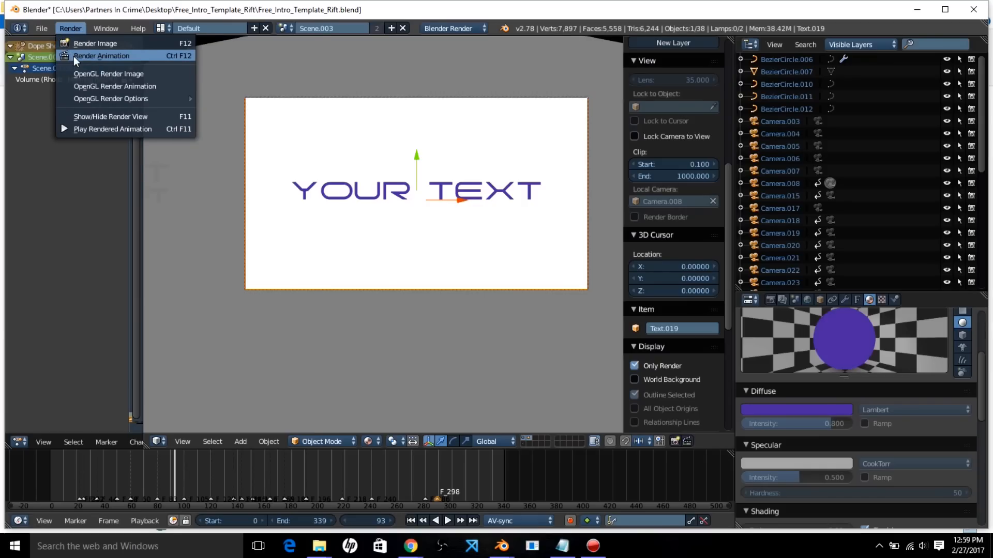
click(433, 406)
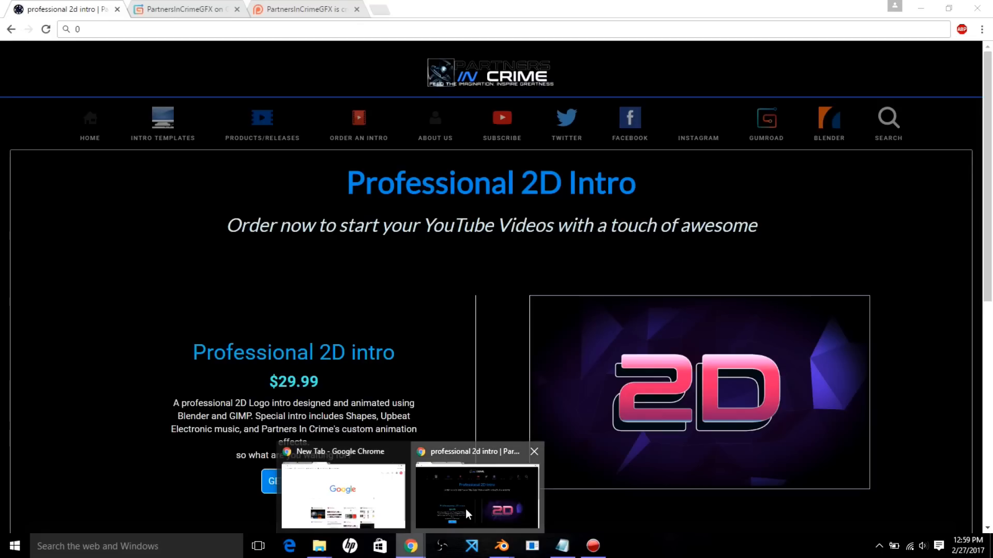
mouse_move(323, 265)
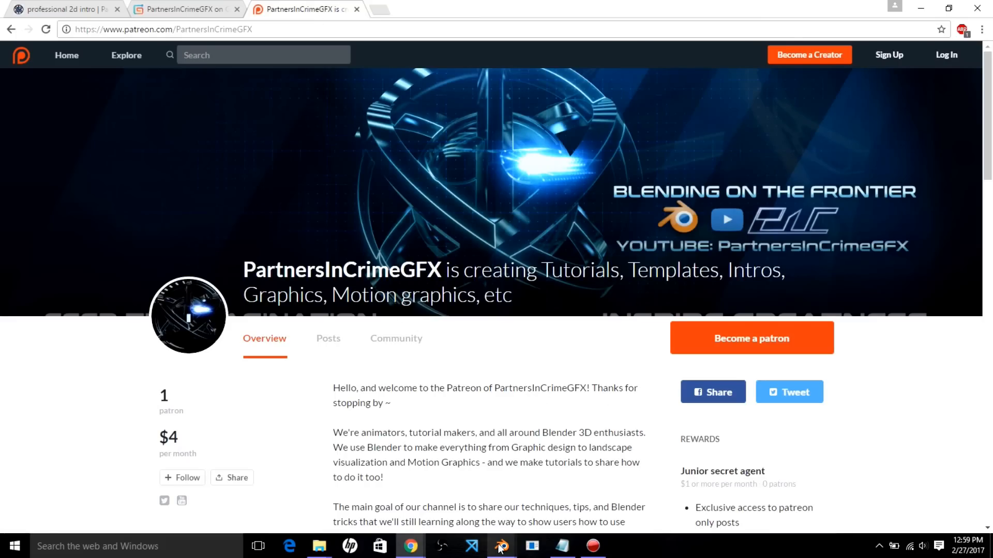
Step: Switch back from Chrome's Patreon page to the Blender project window
click(501, 547)
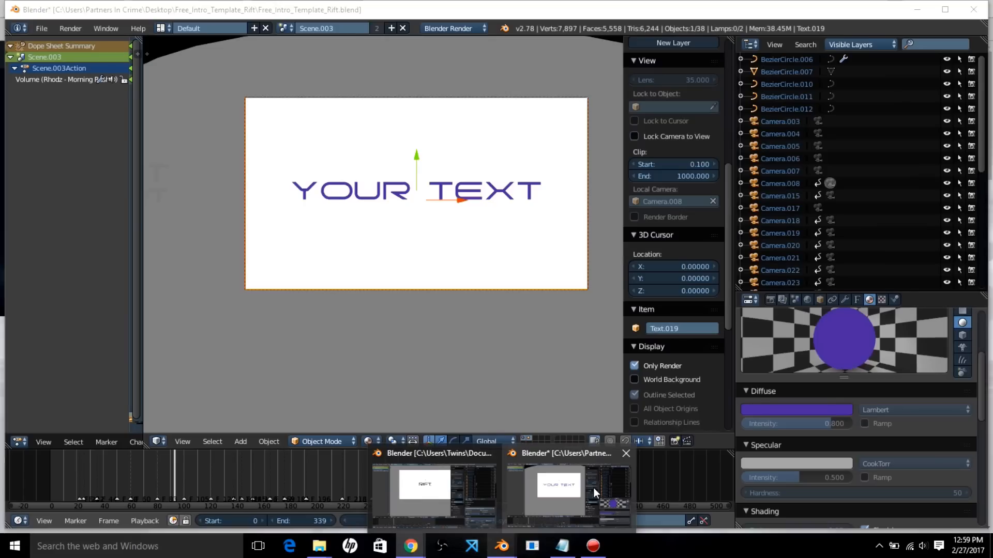